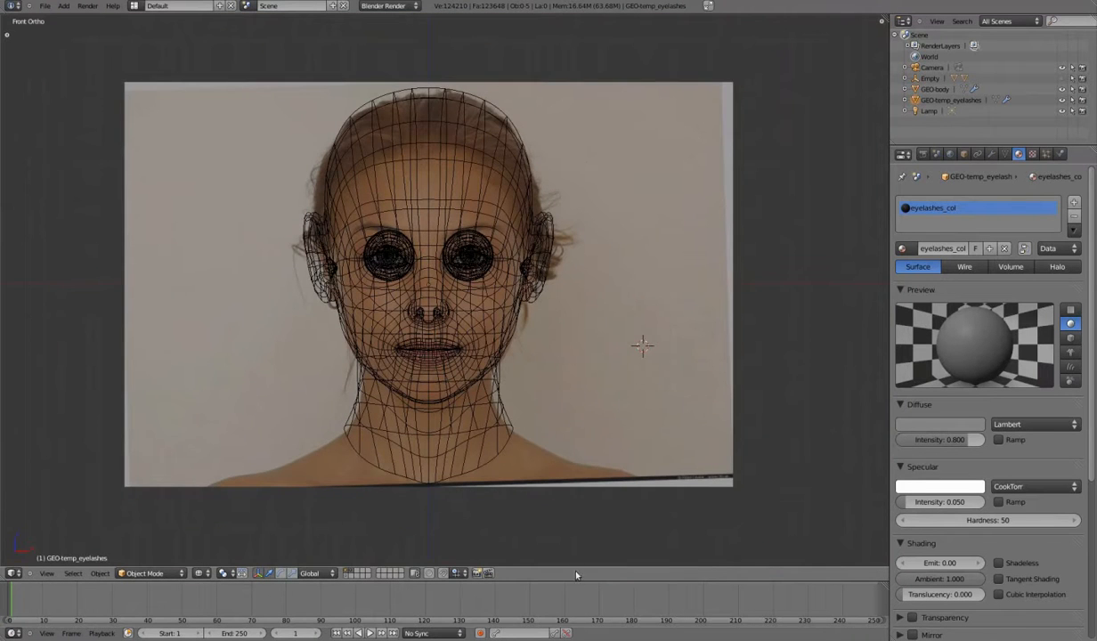
Hide the front head reference photo in the properties shelf so only the wireframe shows
key("n")
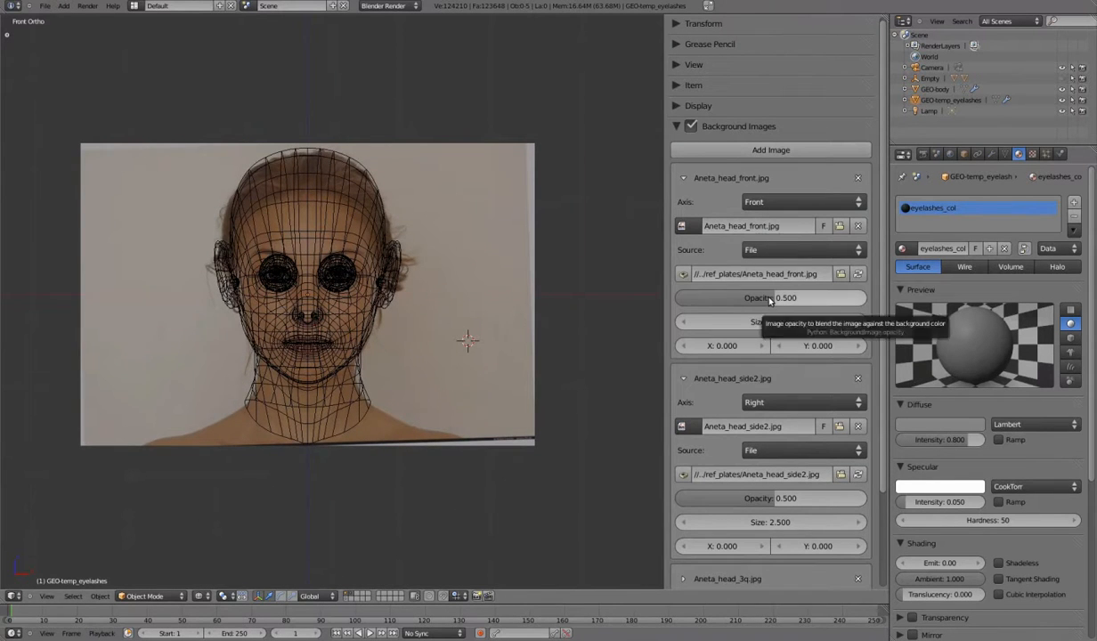
left_click(684, 178)
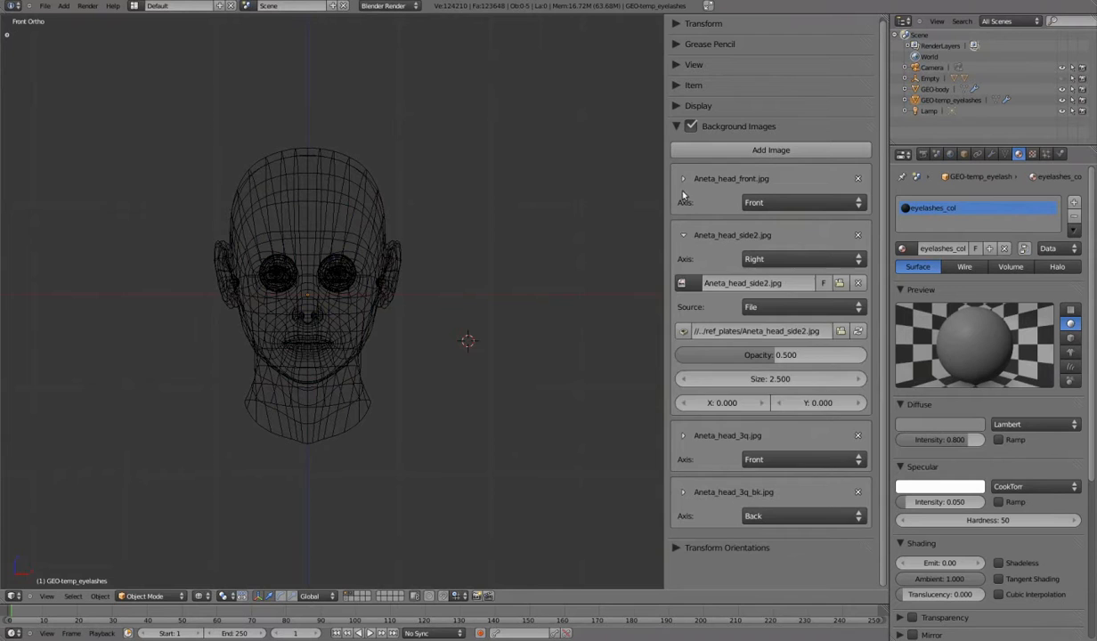
left_click(683, 235)
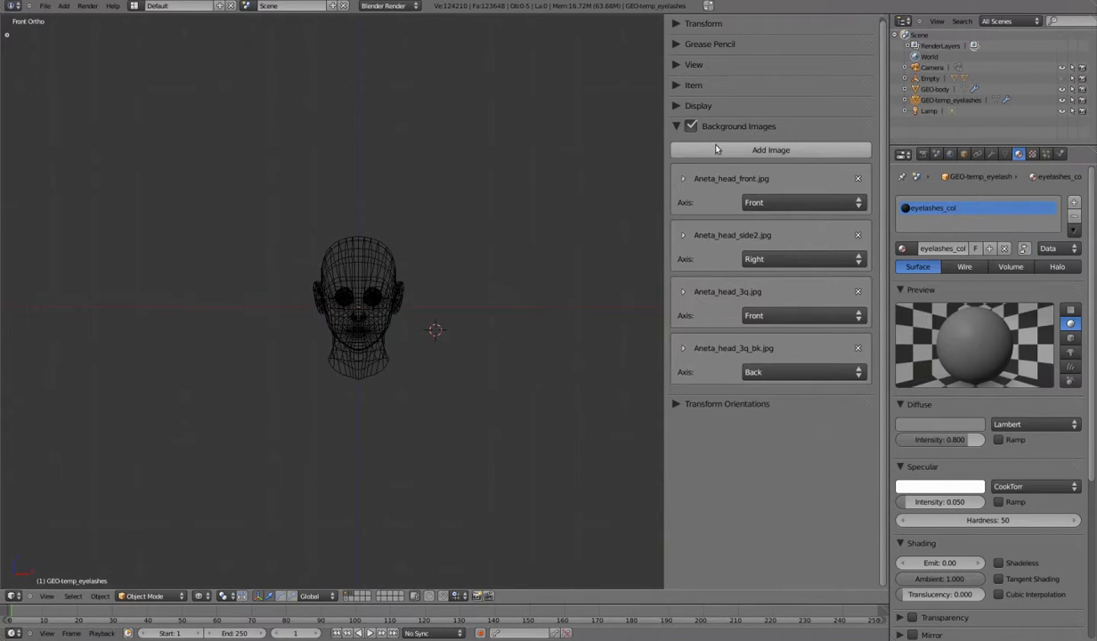
Load Aneta_front_b.jpg as a new background image at Size 6.5, X 2.3, Y 5.88 with lowered opacity
left_click(769, 149)
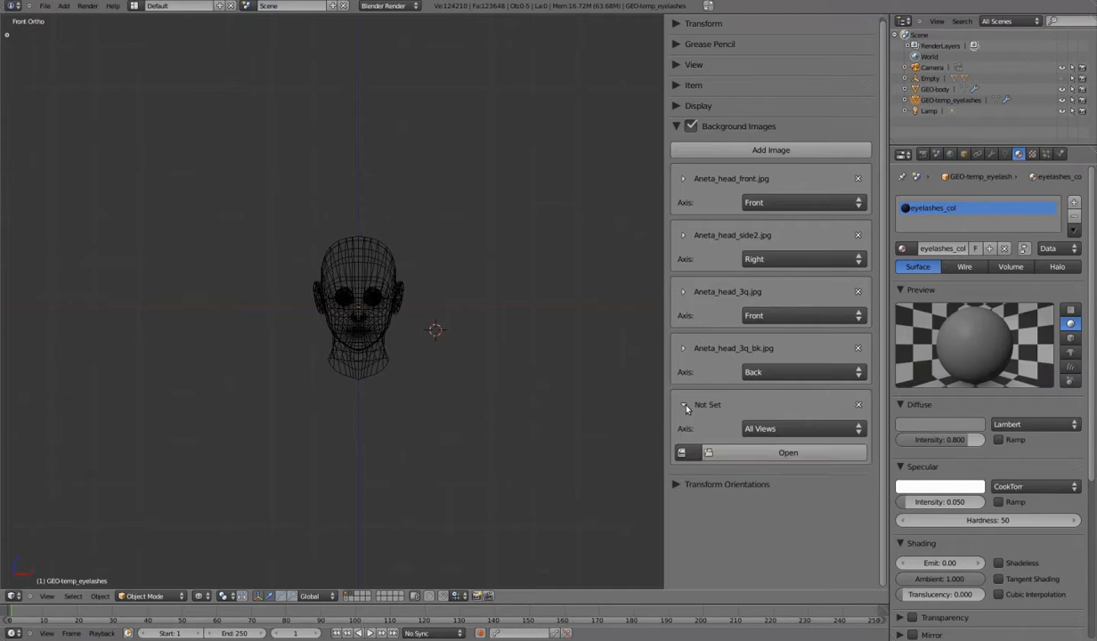
left_click(789, 452)
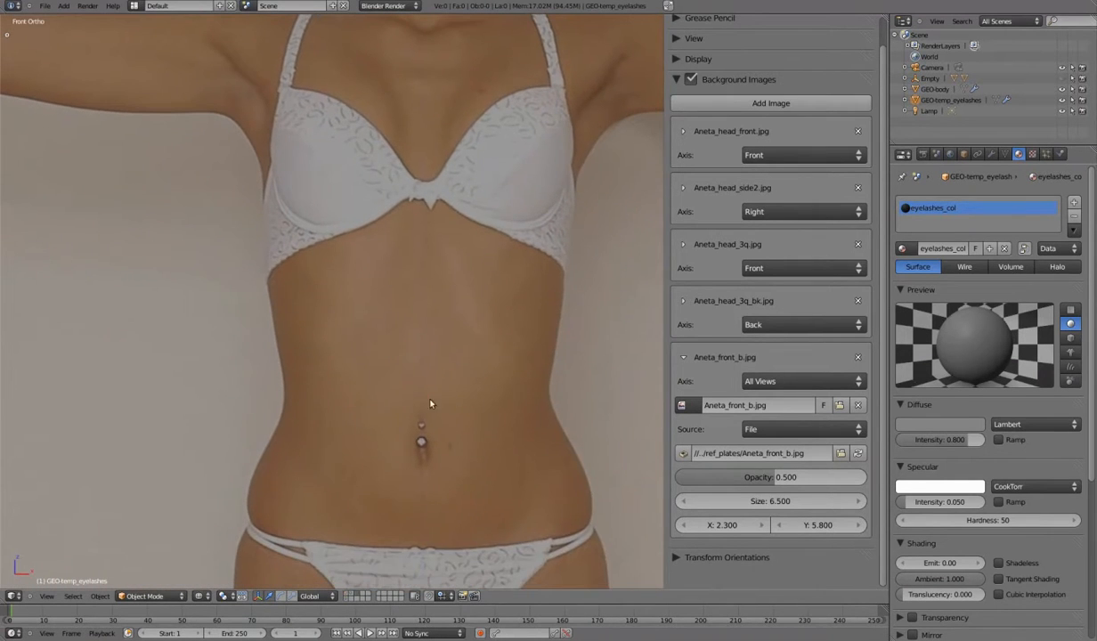
left_click_drag(783, 477, 729, 477)
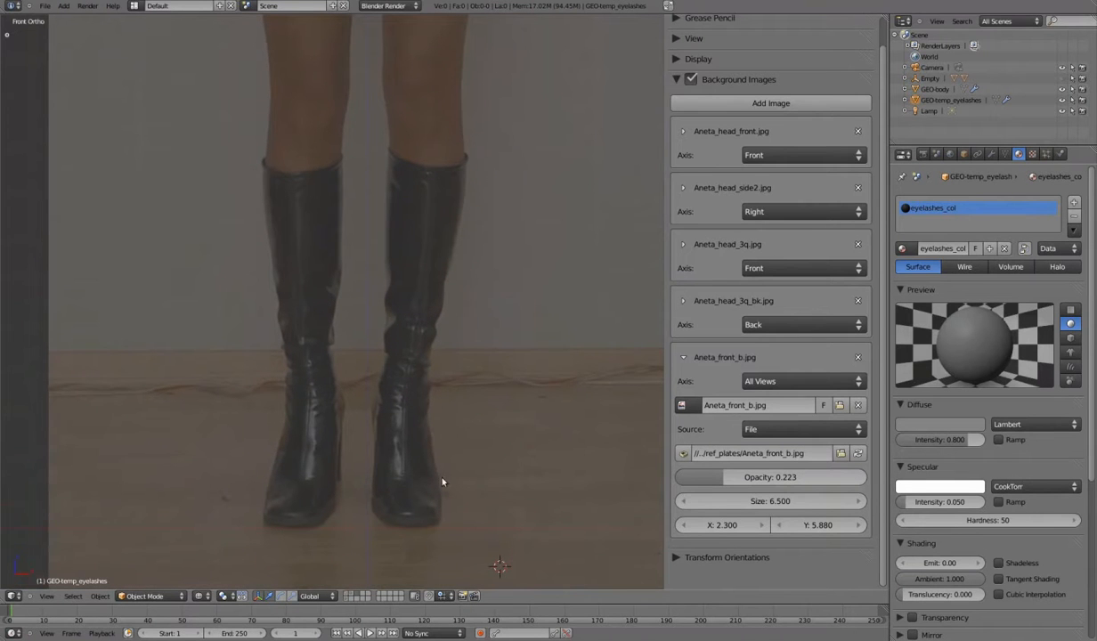
mouse_move(423, 227)
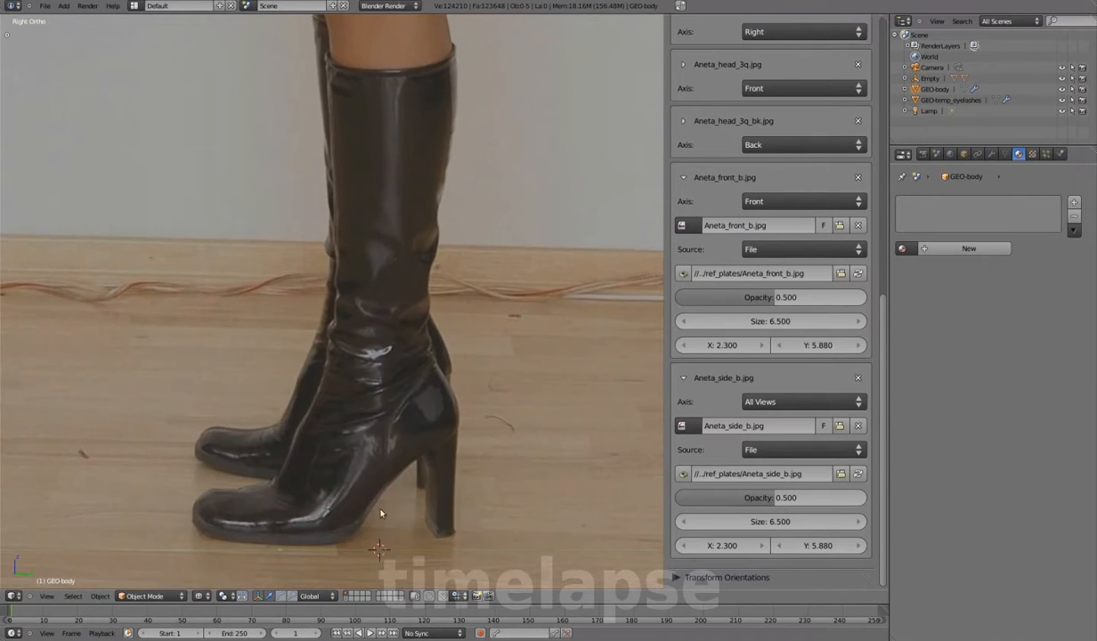
Pan the right view so the head area of Aneta_side_b.jpg is visible
left_click_drag(801, 499, 702, 498)
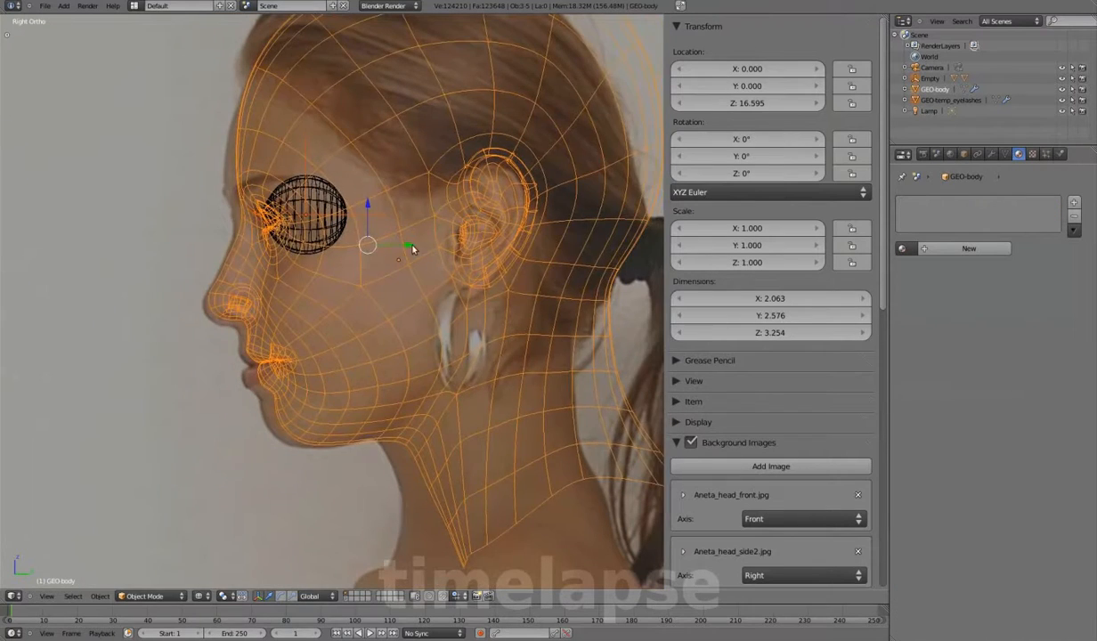
Shift the head mesh along Y to match the side photo and add another image slot
left_click_drag(408, 246, 399, 248)
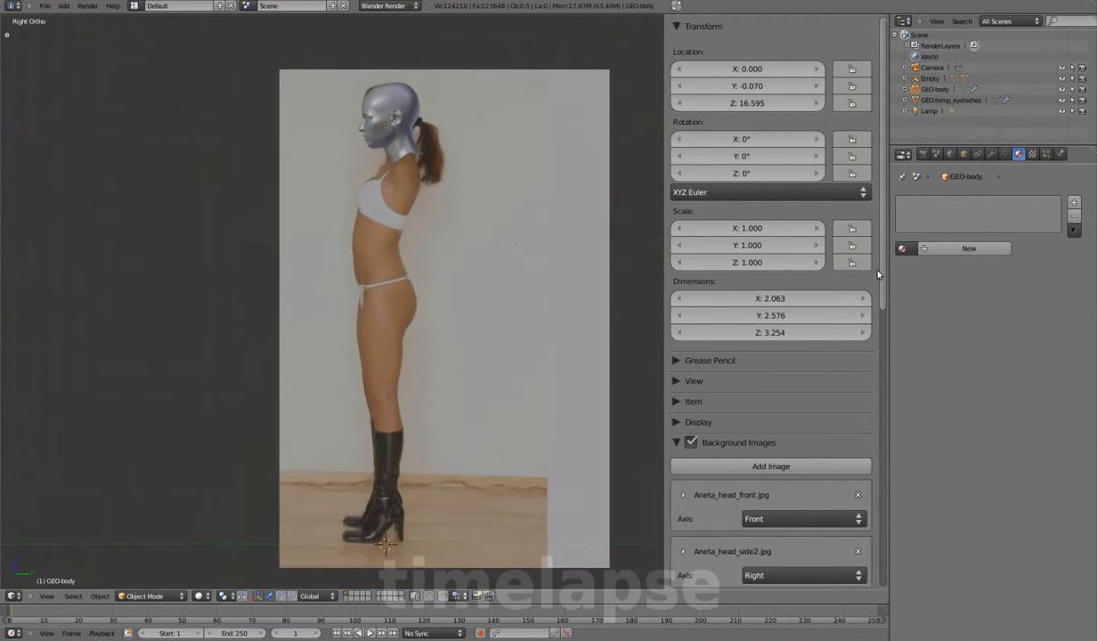
left_click(799, 402)
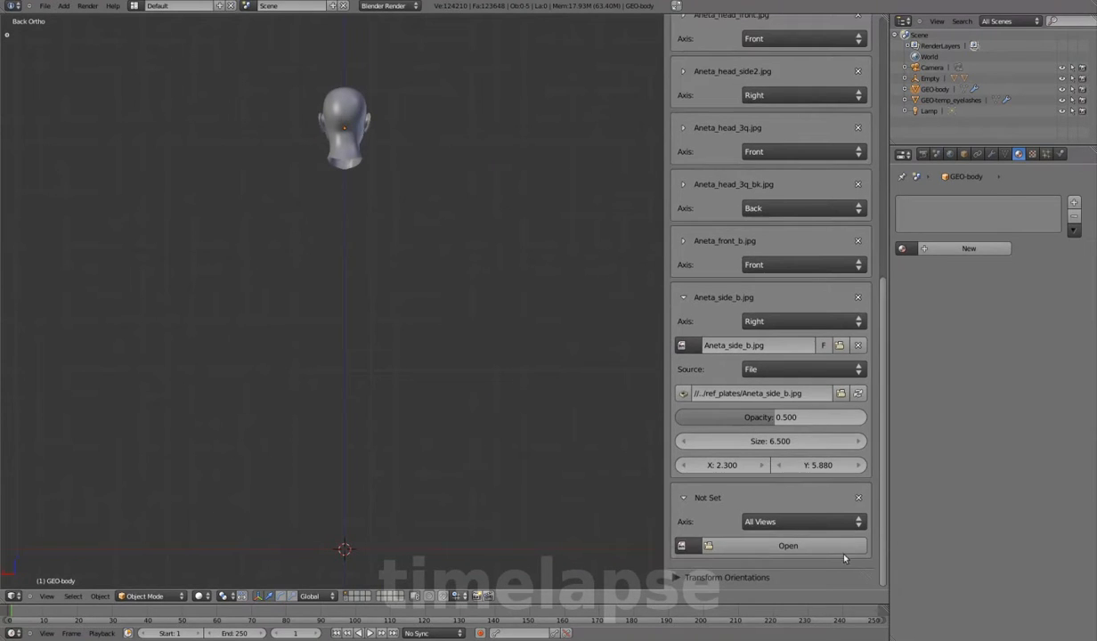
Load Aneta_back_b.jpg, limit Aneta_side_b.jpg to the Right view and change the back photo's axis
left_click(787, 544)
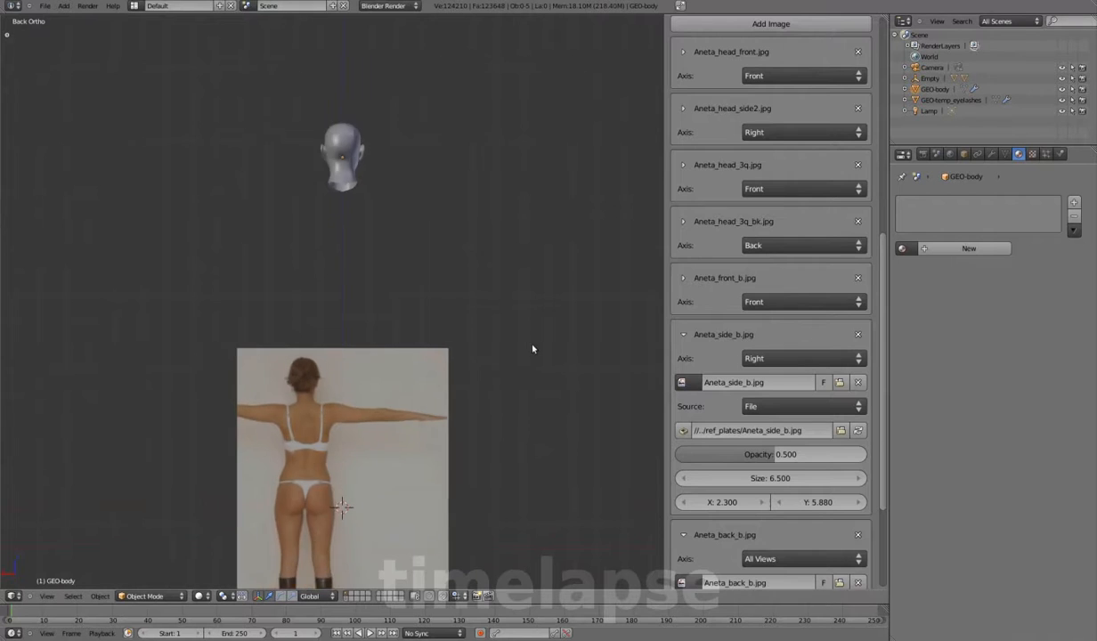
scroll("down", 3)
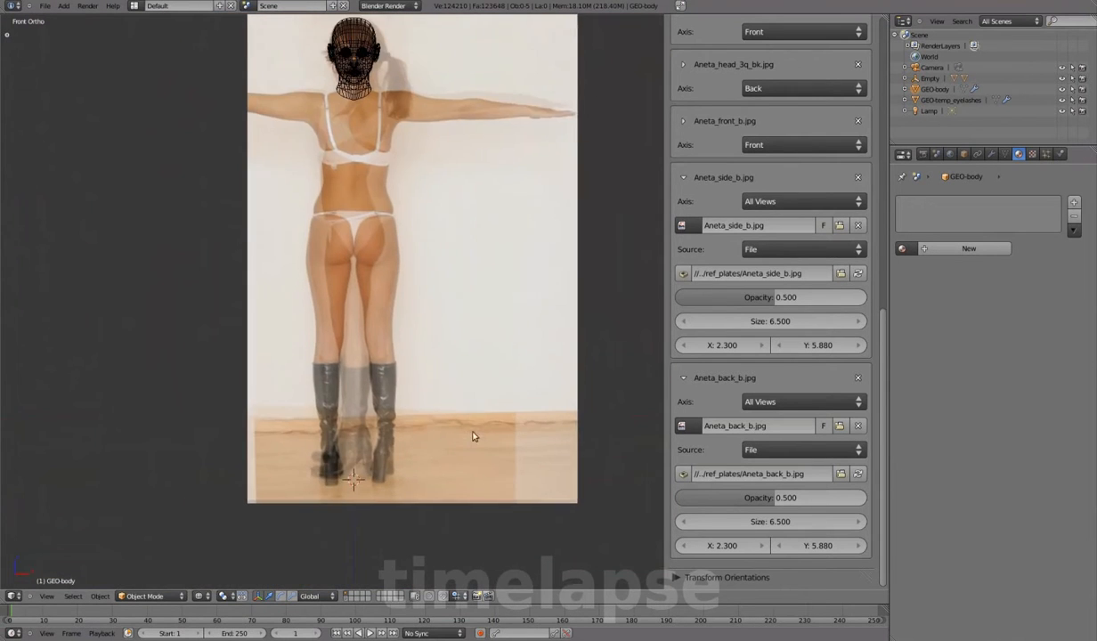
left_click(799, 199)
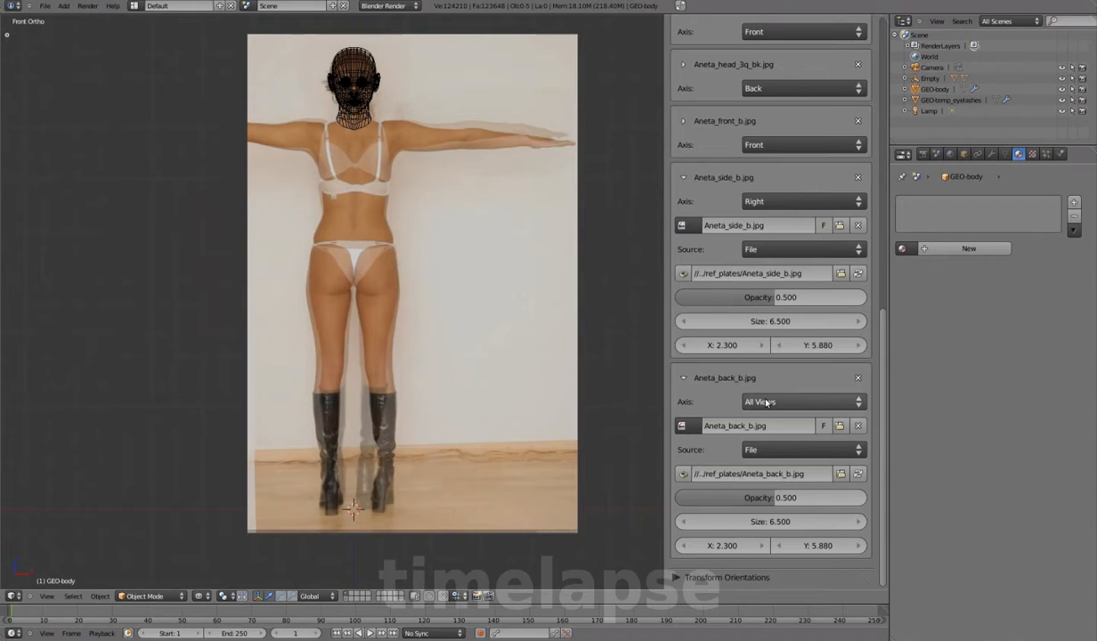
left_click(801, 402)
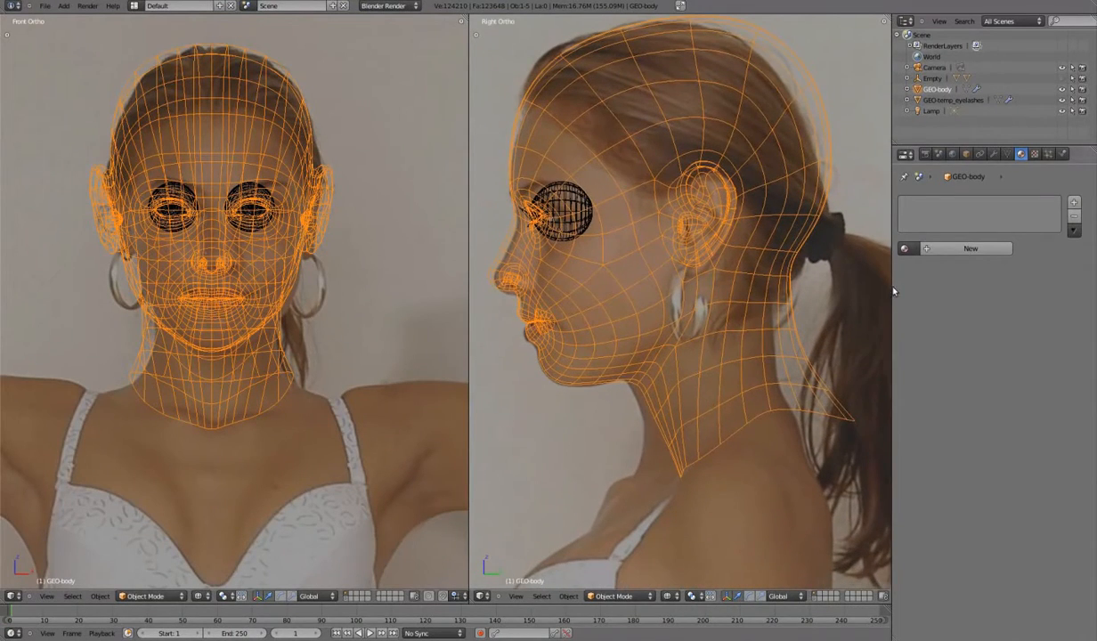
Enter Edit Mode on the head mesh to move its vertices against the references
key("Tab")
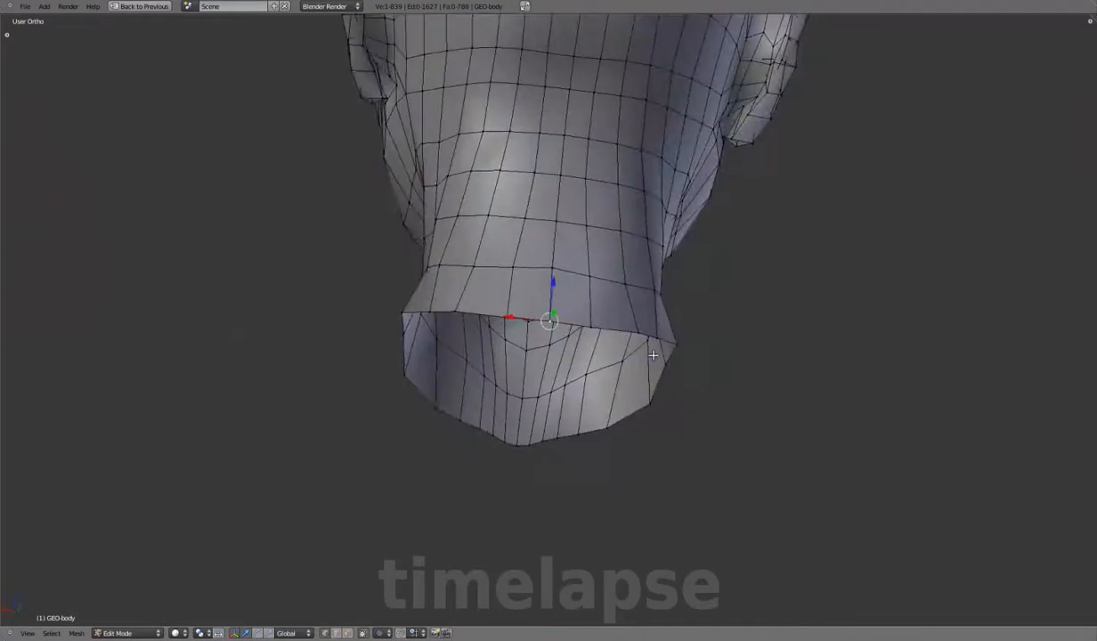
Reshape the neck's open bottom edge and return to Object Mode
left_click_drag(552, 321, 400, 250)
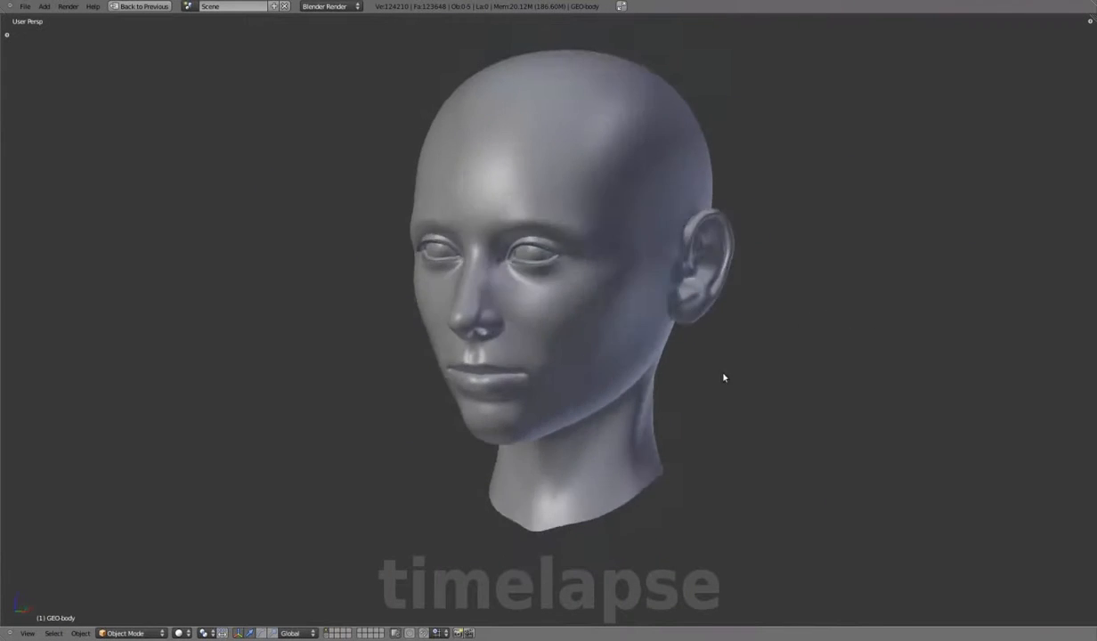
key("Tab")
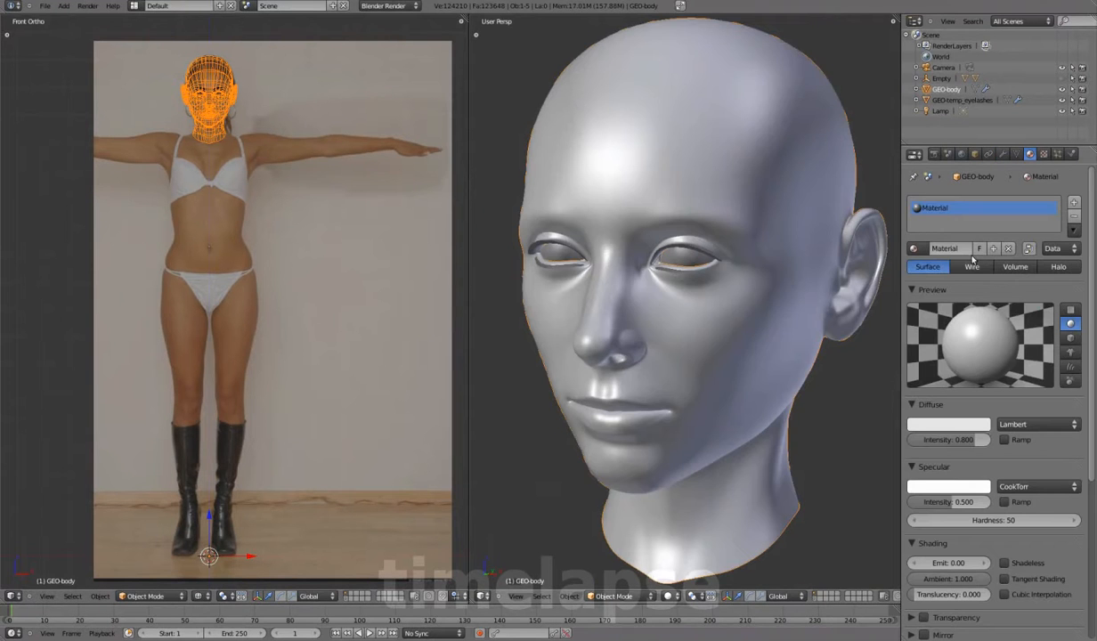
Name the head material skin_col and adjust its diffuse colour in the picker
left_click(947, 424)
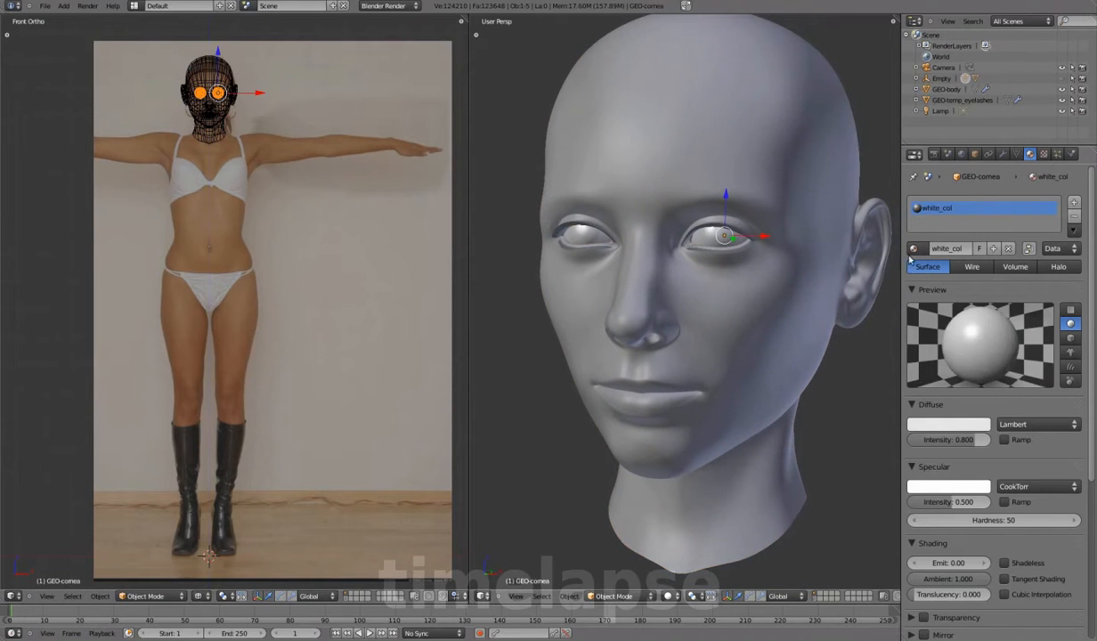
left_click(944, 89)
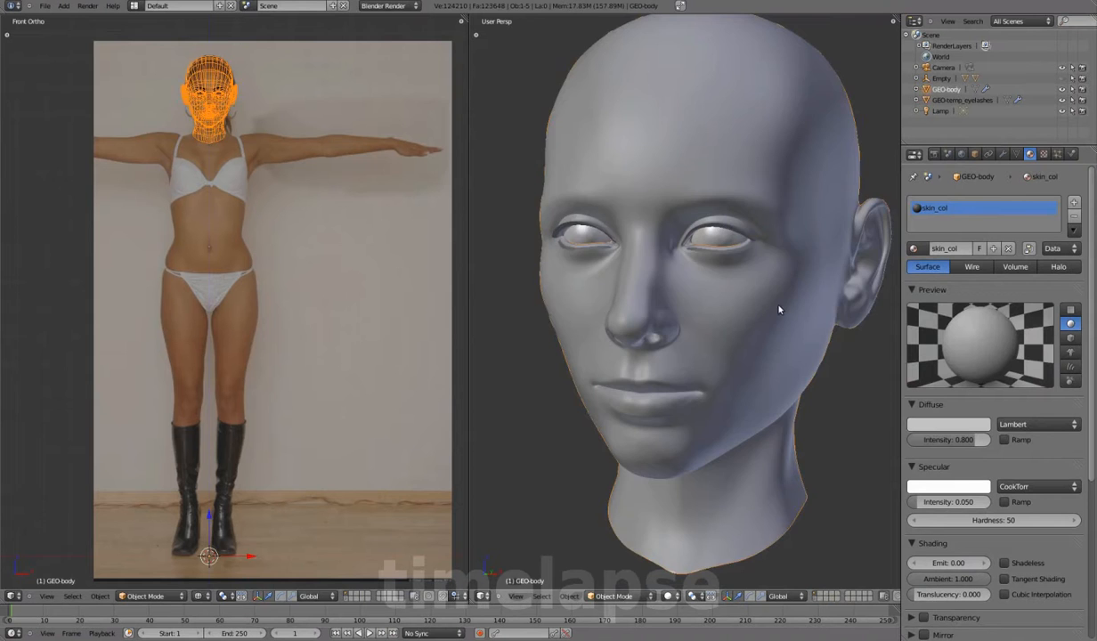
left_click(947, 423)
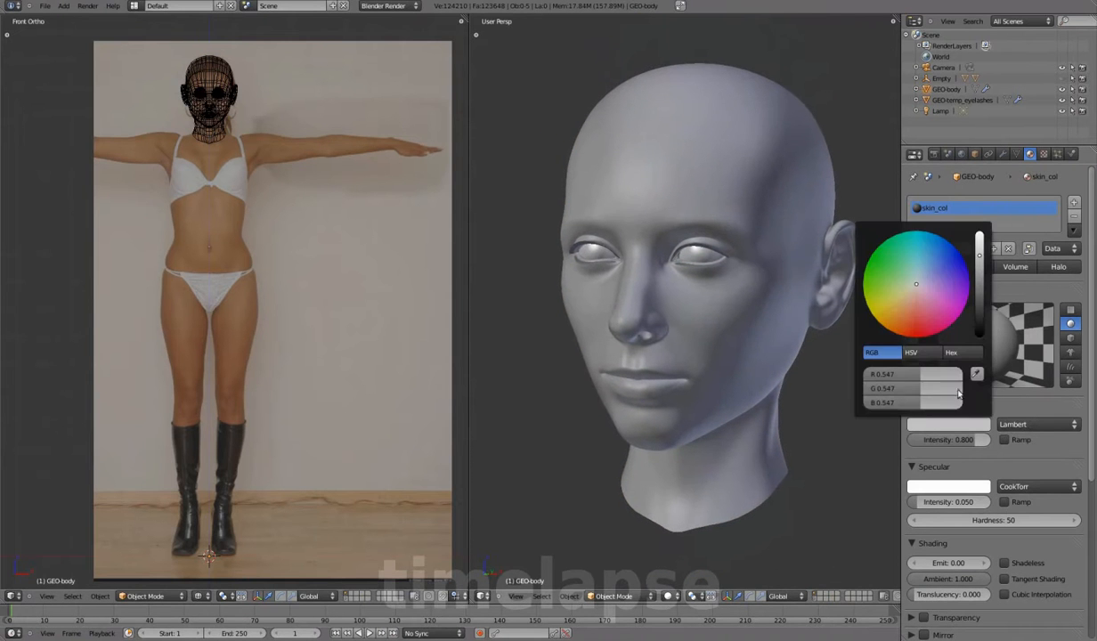
left_click(783, 342)
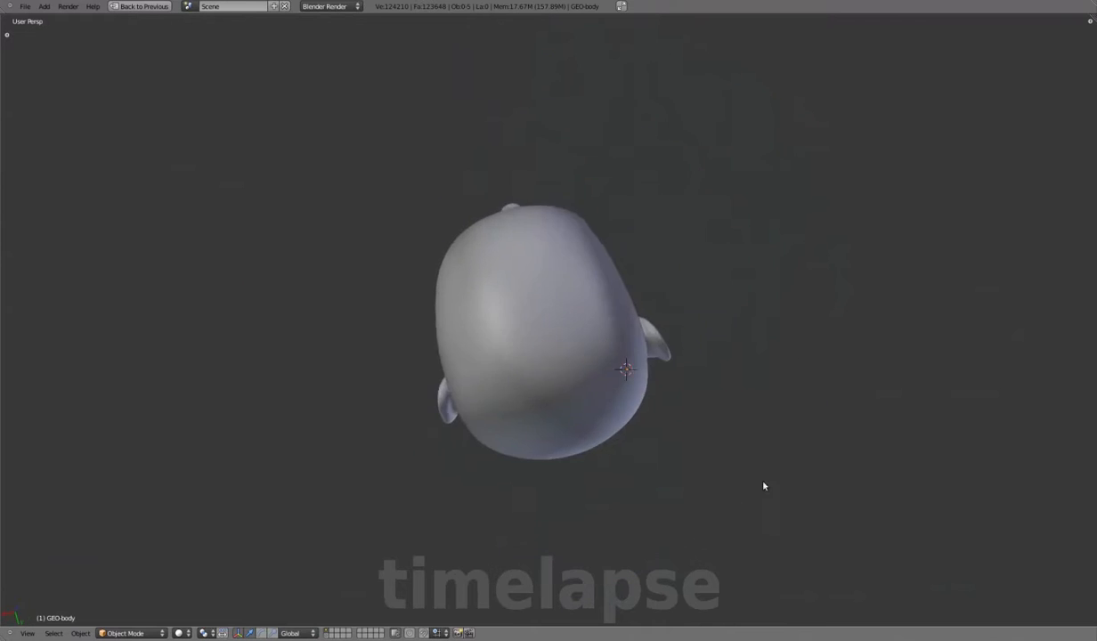
Adjust the skull vertices in Edit Mode and return to Object Mode
key("Tab")
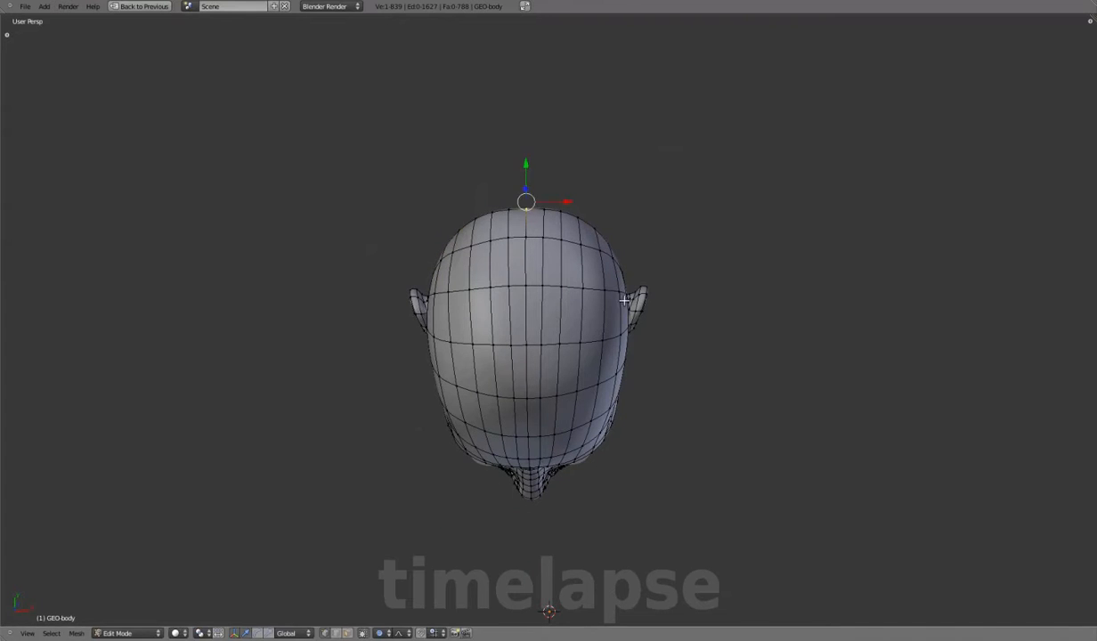
key("Tab")
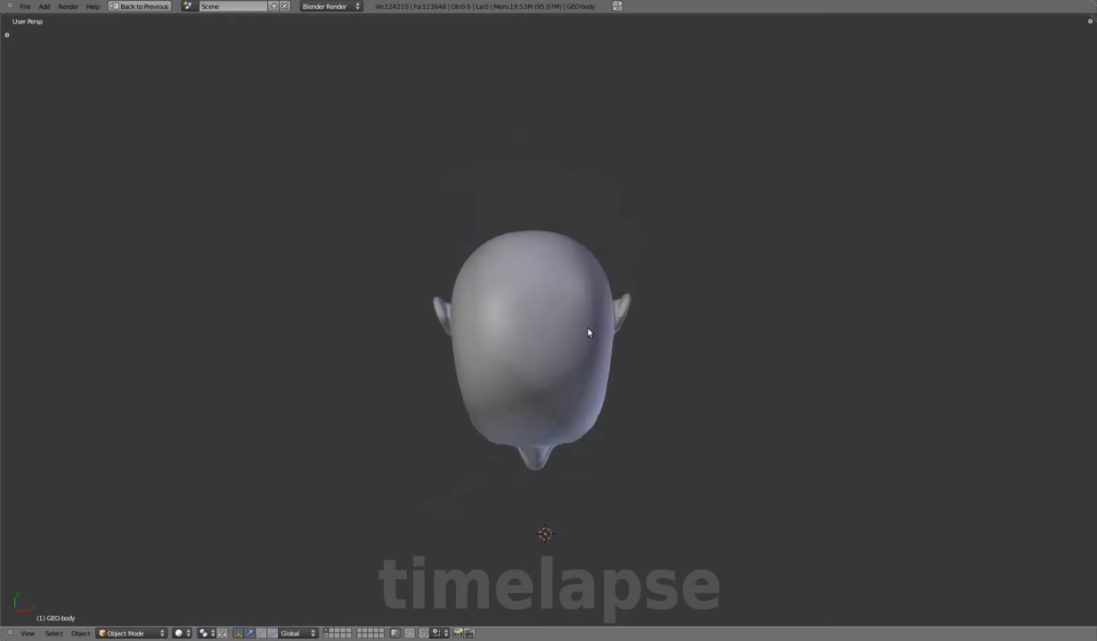